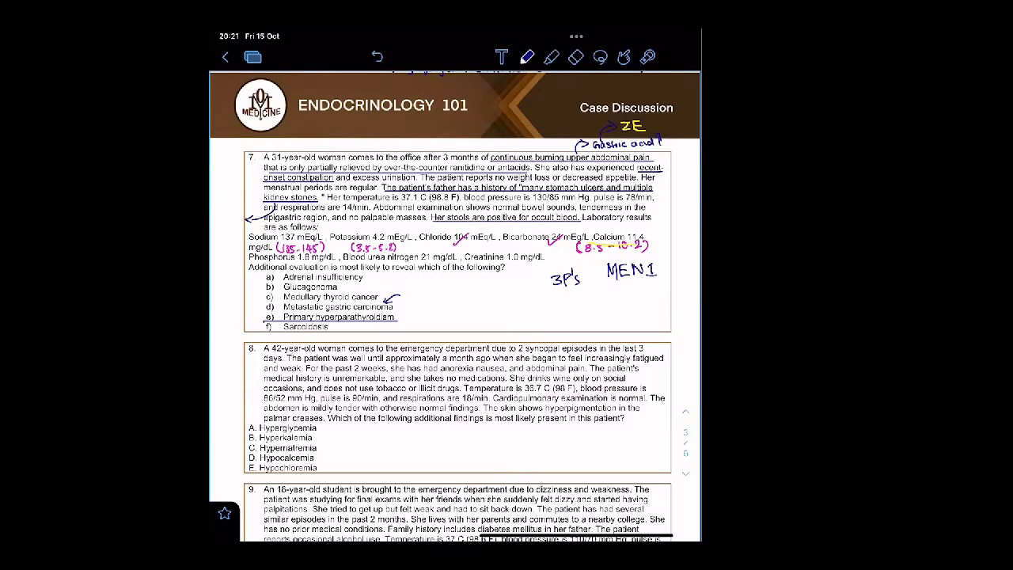
# Handwrite 'Addisons' as the diagnosis to the right of question 8's answer choices.
pyautogui.moveTo(469, 408); pyautogui.dragTo(649, 415)
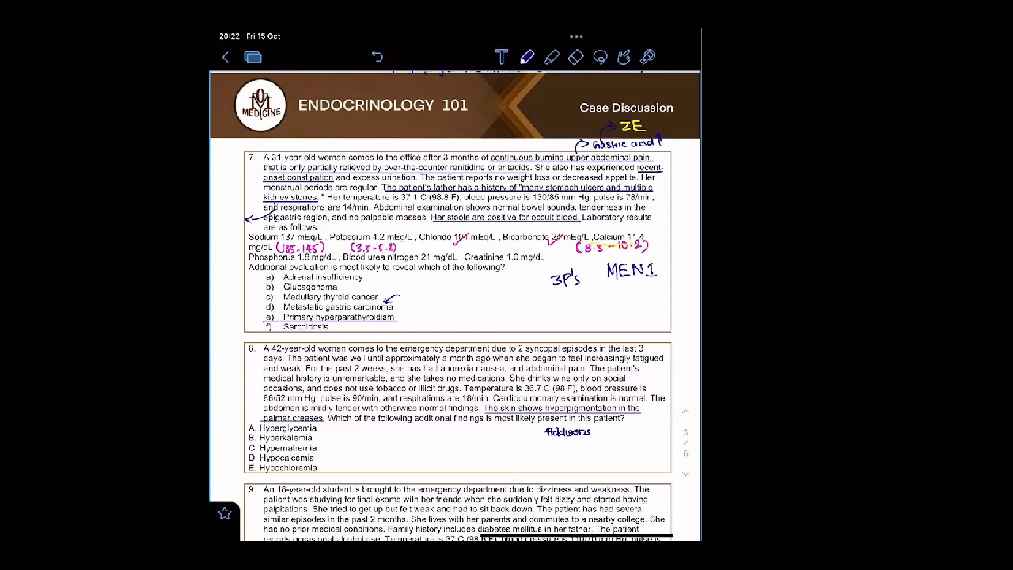
pyautogui.click(551, 57)
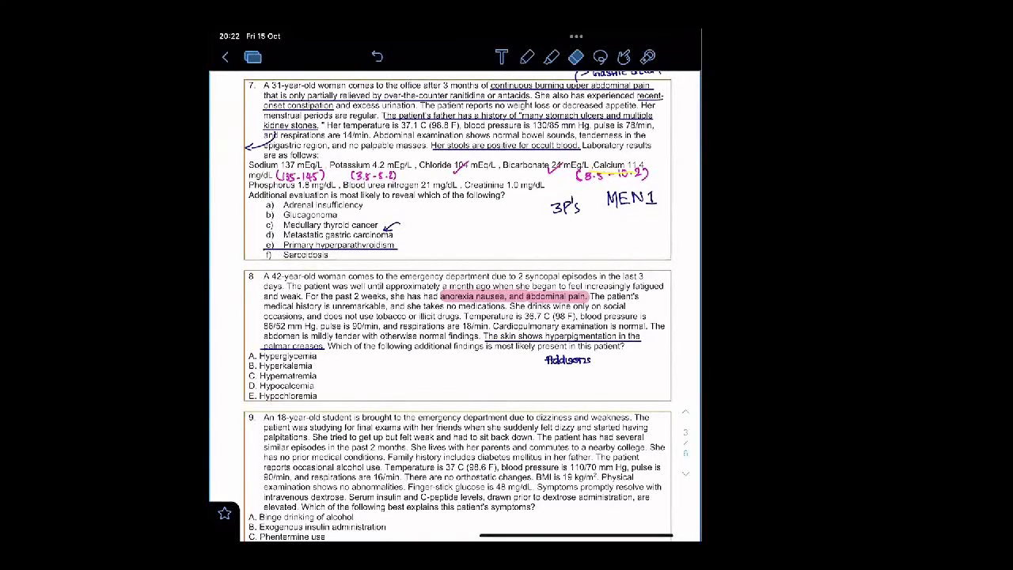
# Draw a striped triangle split into G, F, R zones and write 'Deeper You Go Sweeter it gets'.
pyautogui.moveTo(443, 356); pyautogui.dragTo(434, 388)
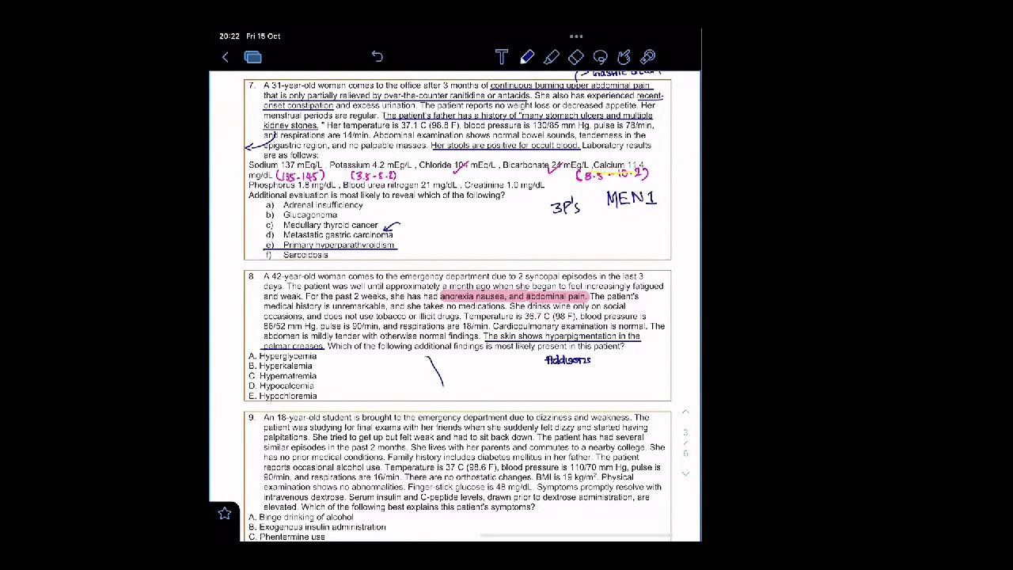
pyautogui.moveTo(427, 351); pyautogui.dragTo(408, 393)
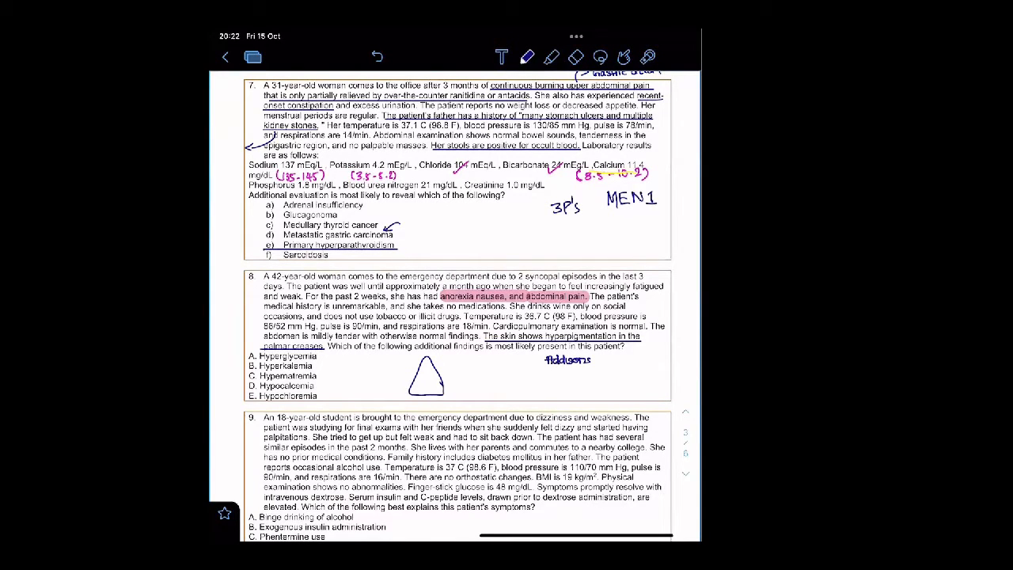
pyautogui.moveTo(408, 361); pyautogui.dragTo(446, 404)
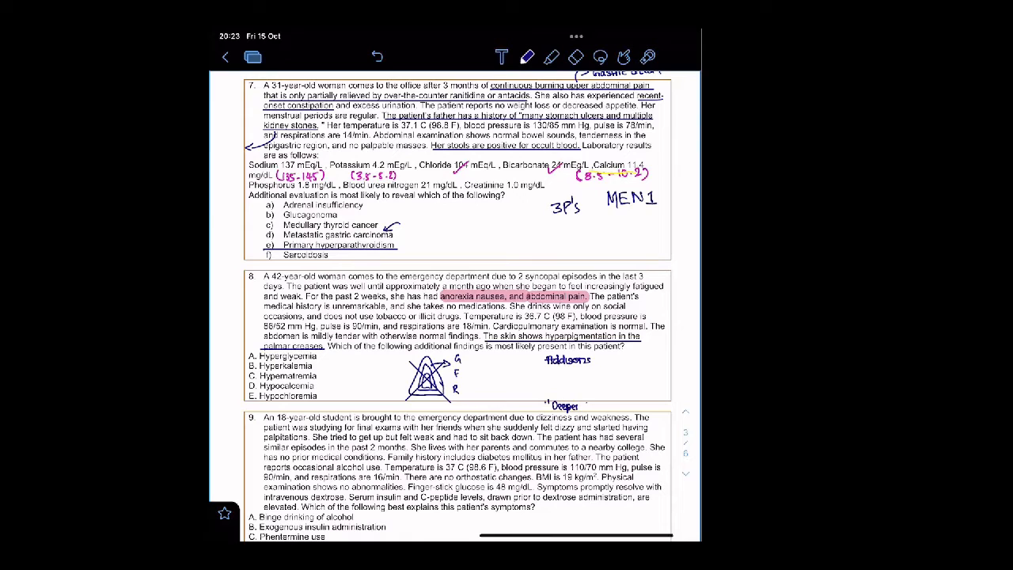
pyautogui.write('your C')
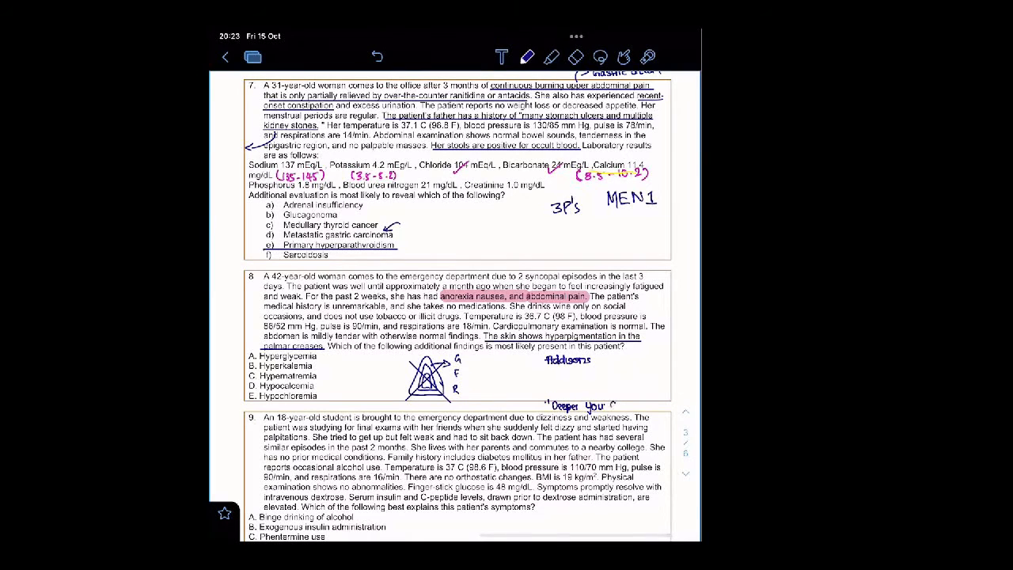
pyautogui.write('Go Swep')
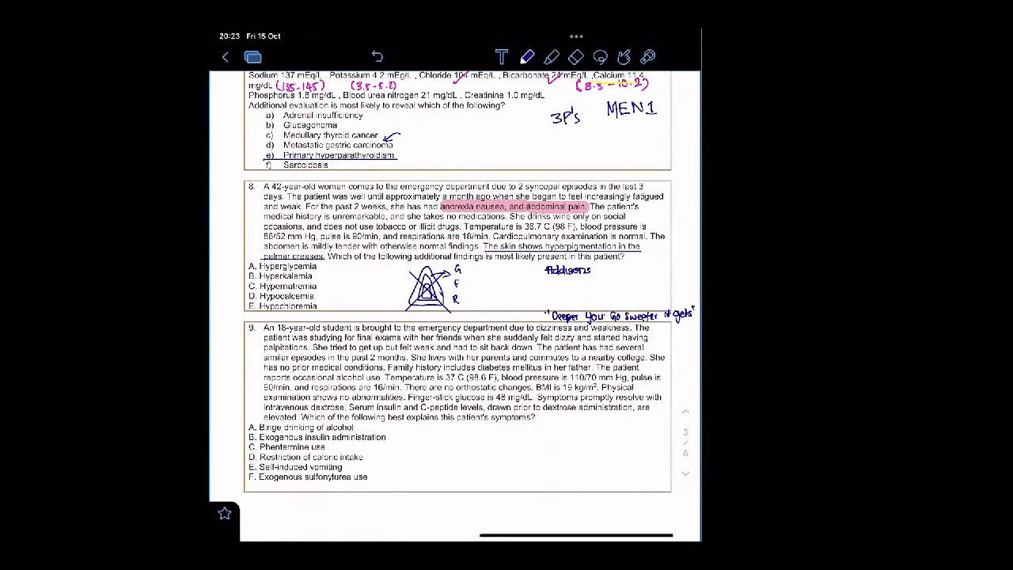
# Write 'G - Aldosterone↓ → ↓Na+, ↑K+, met. acidosis' beside the G zone.
pyautogui.write('- PA')
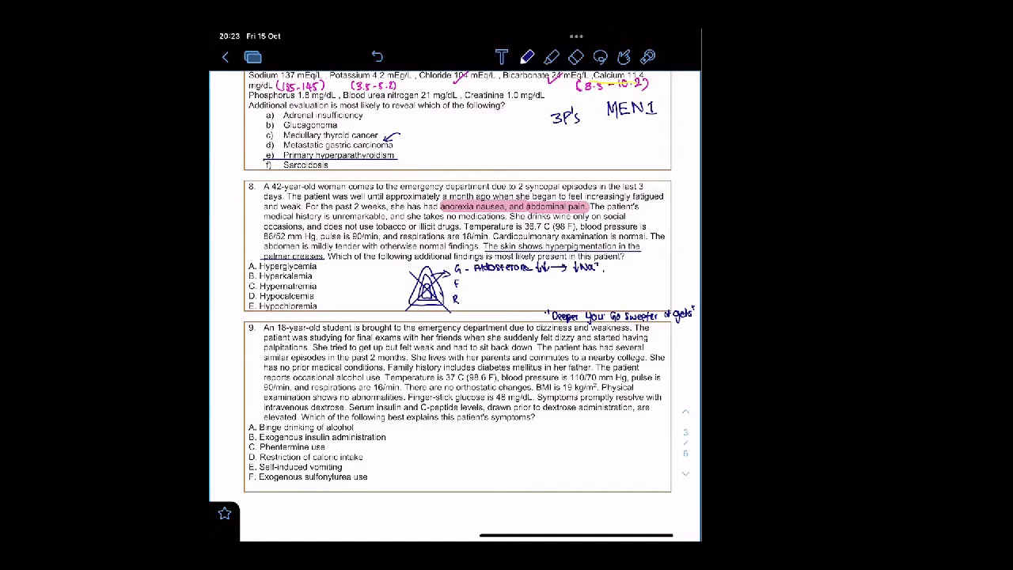
pyautogui.write('PK')
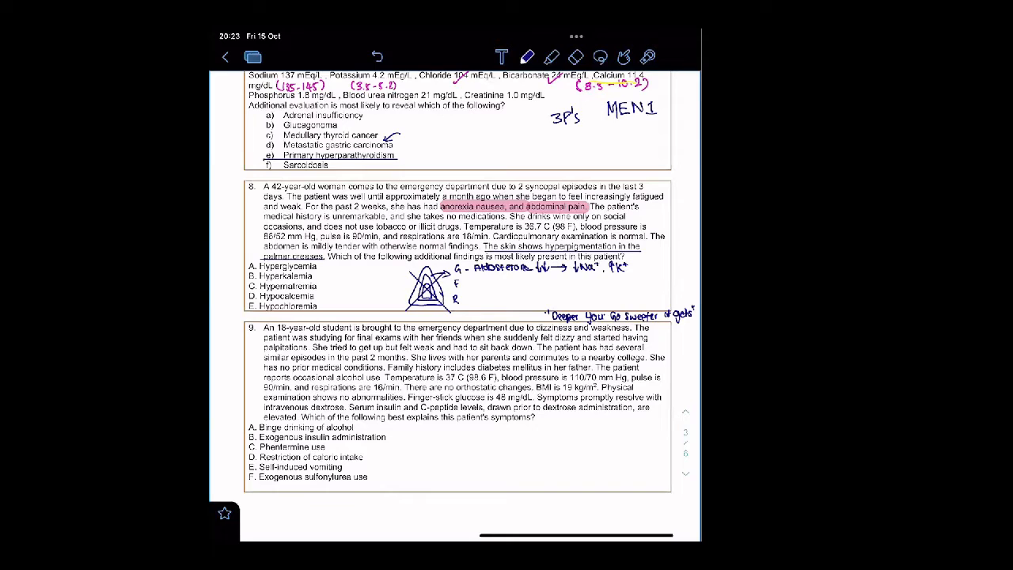
pyautogui.write('met. aci')
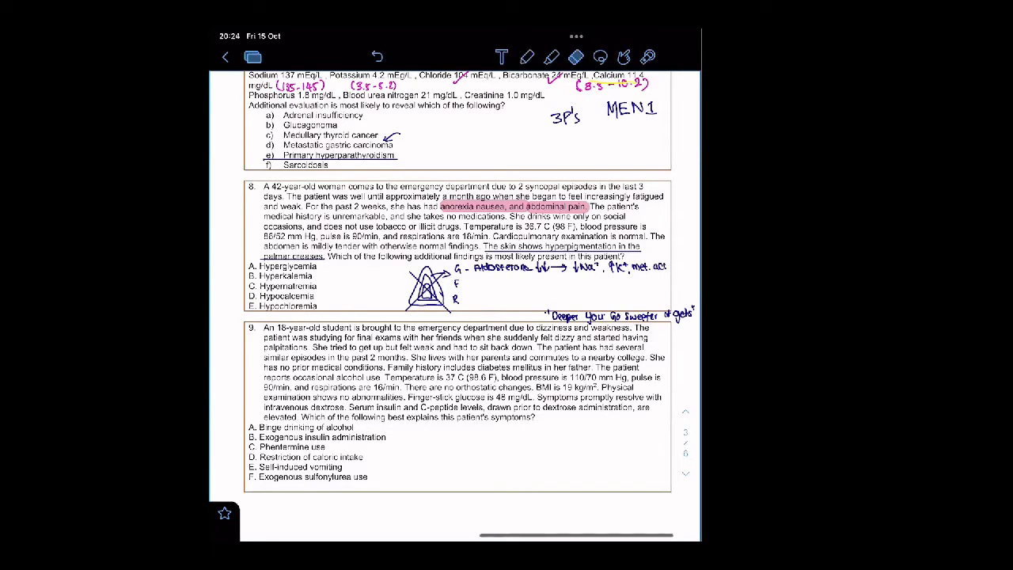
pyautogui.click(527, 57)
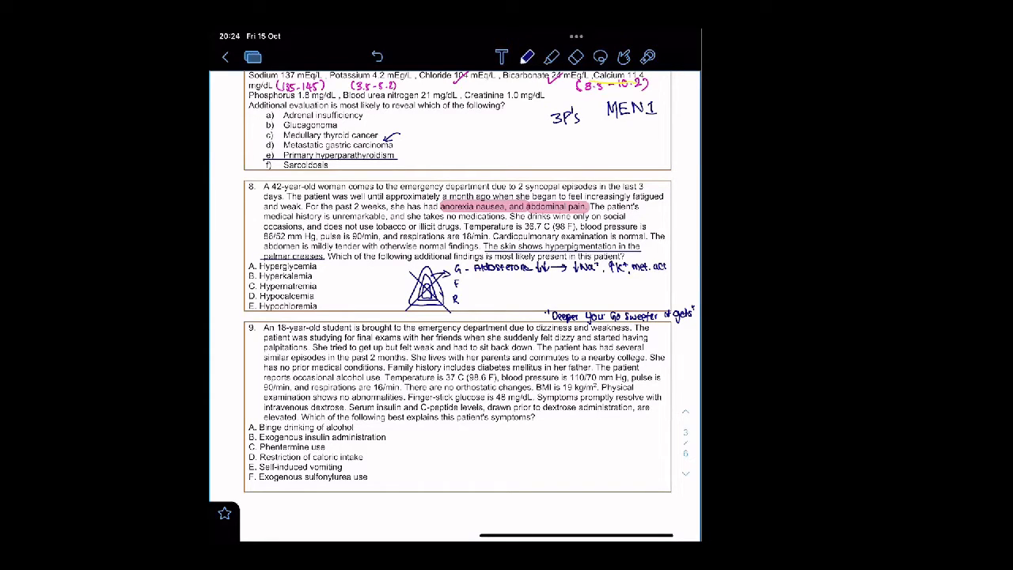
pyautogui.click(577, 57)
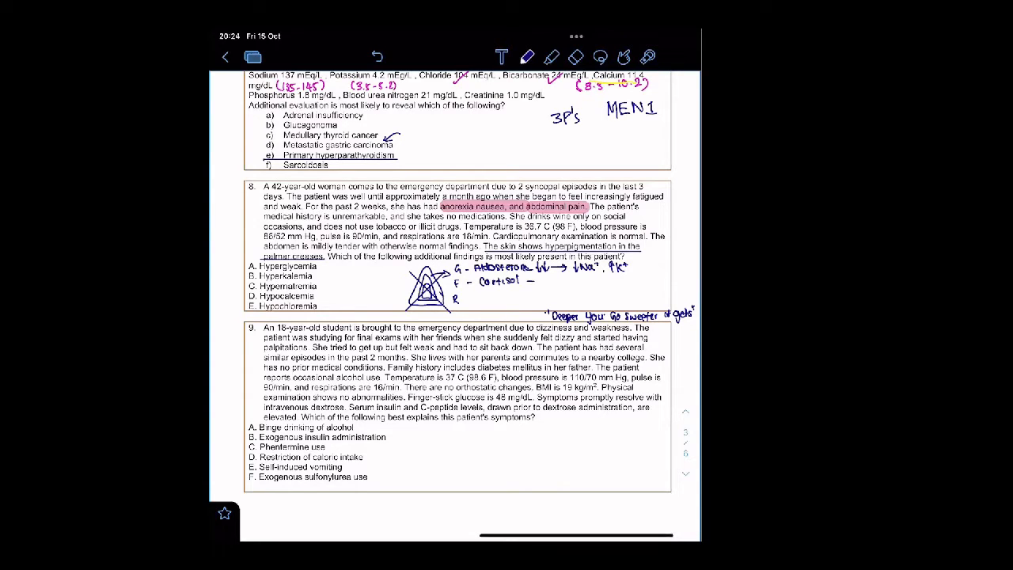
# Write 'F - Cortisol↓ → ↓Glucose, Hypotension (loss of α1 vasoc.)' beneath the G line.
pyautogui.write('↓Ald')
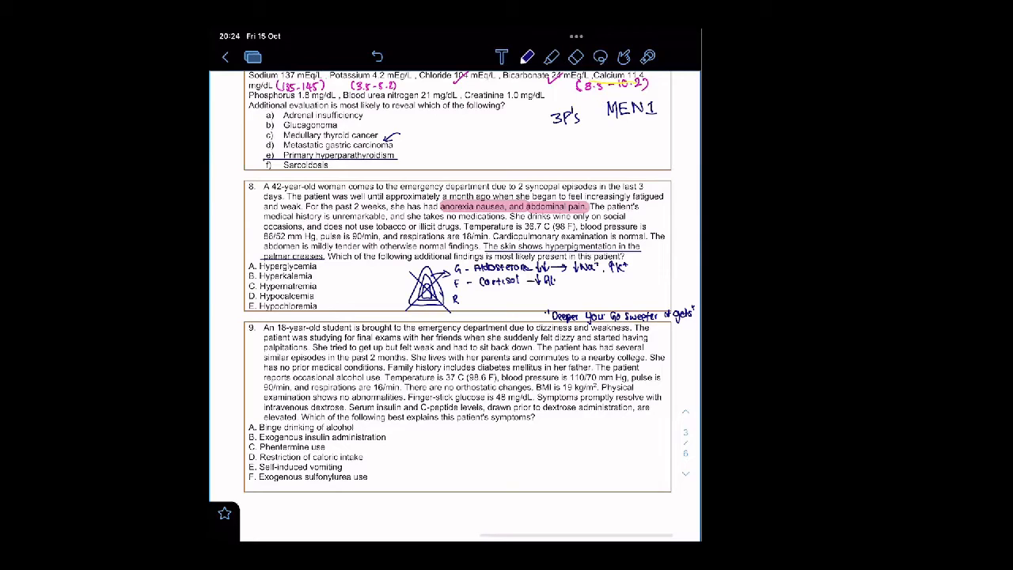
pyautogui.write('Glucose ,')
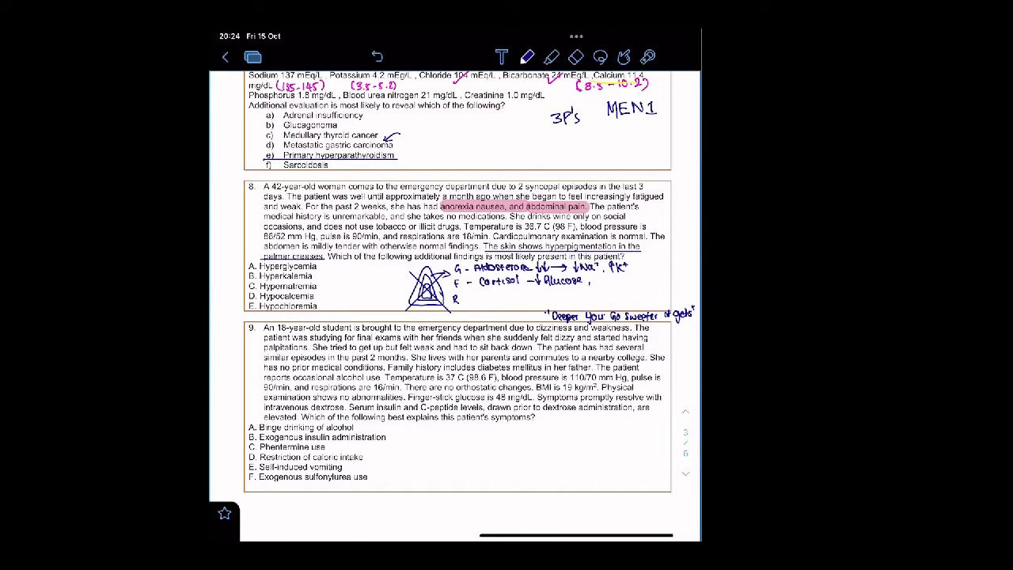
pyautogui.write('Hypn')
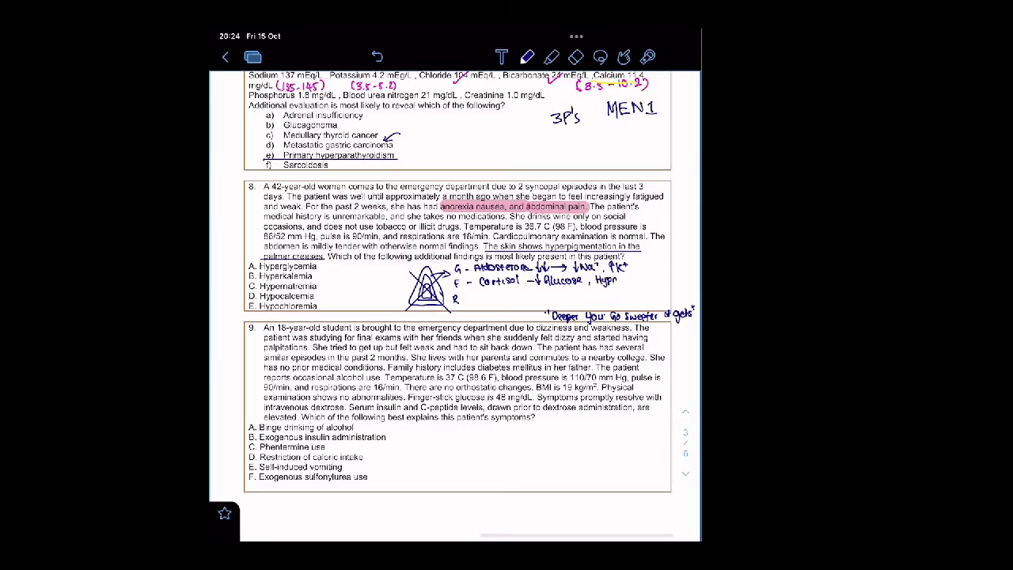
pyautogui.write('Hypotension')
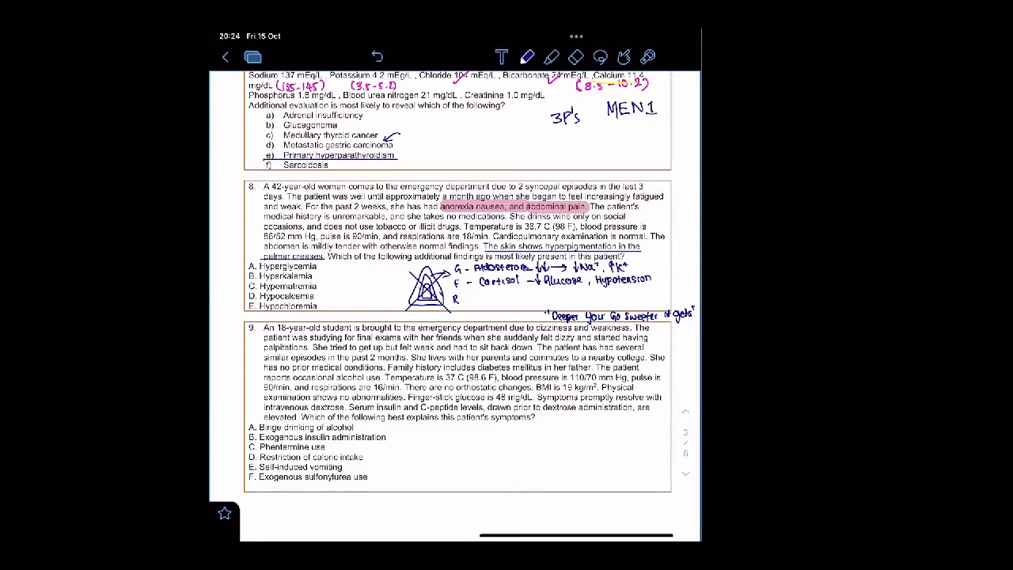
pyautogui.write('(loss')
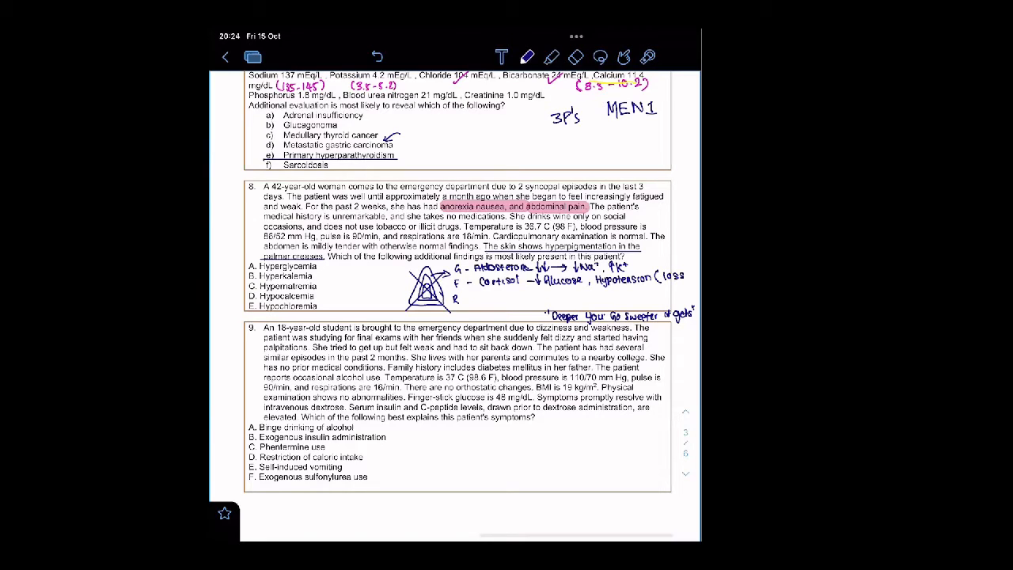
pyautogui.write('of α1 vasoc.')
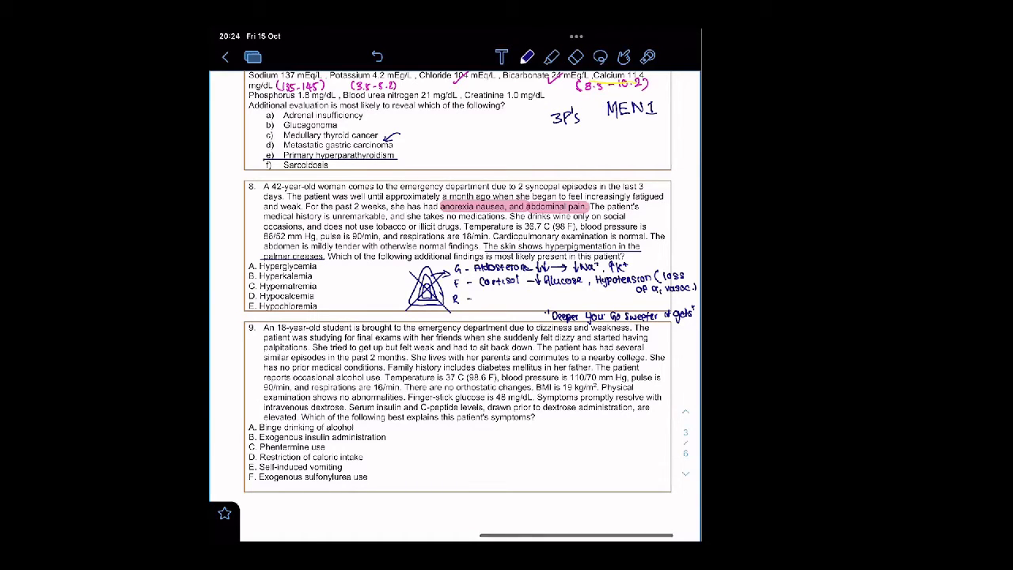
pyautogui.moveTo(463, 299); pyautogui.dragTo(494, 299)
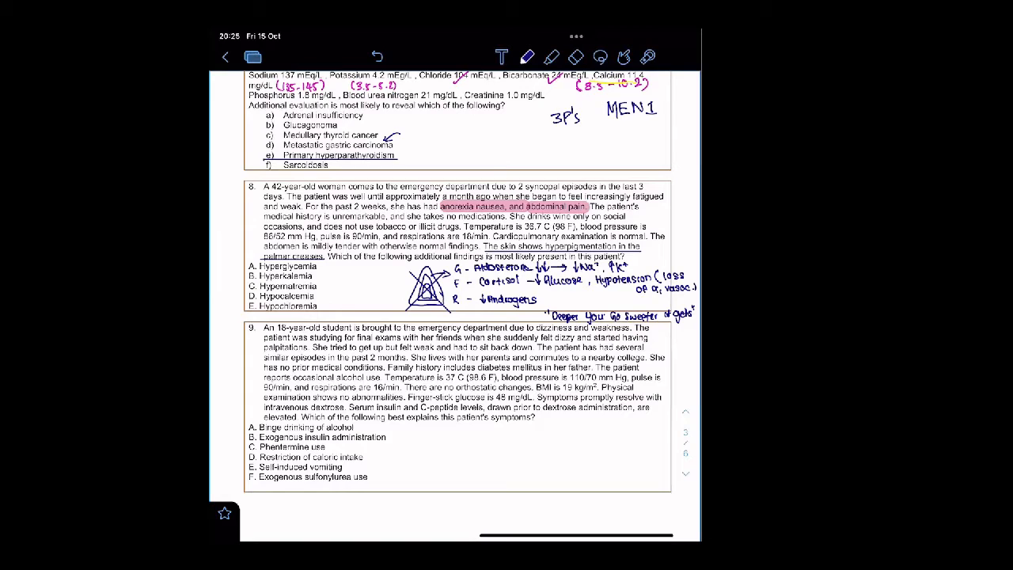
# Write 'R - ↓Androgens' under the F line to complete the adrenal triangle.
pyautogui.click(551, 57)
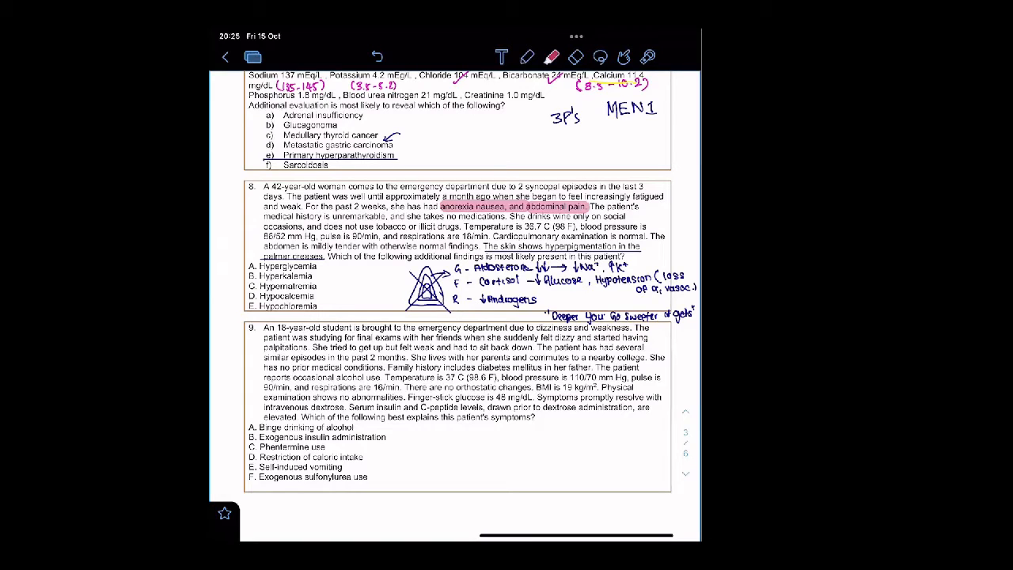
pyautogui.click(551, 57)
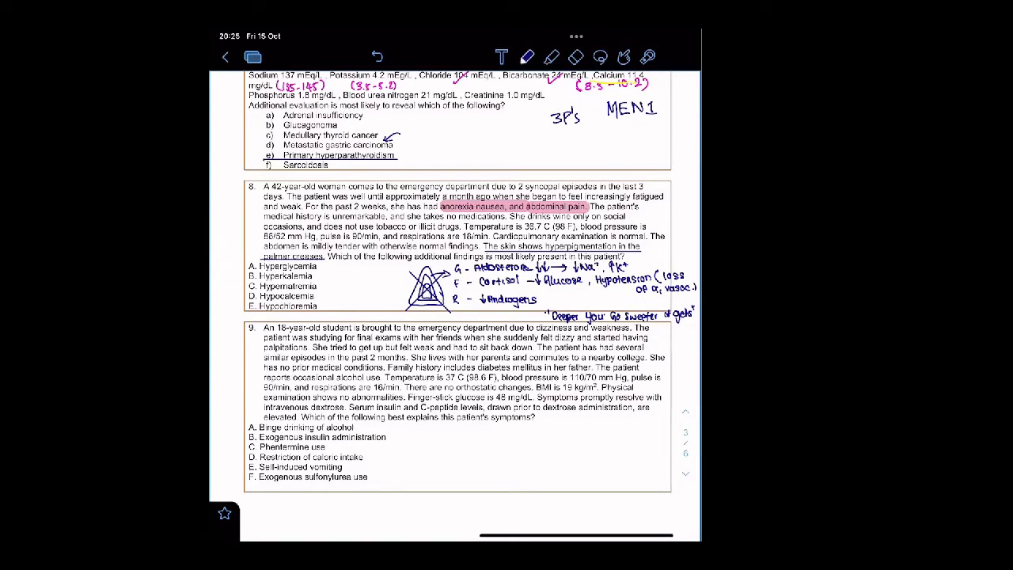
pyautogui.click(576, 57)
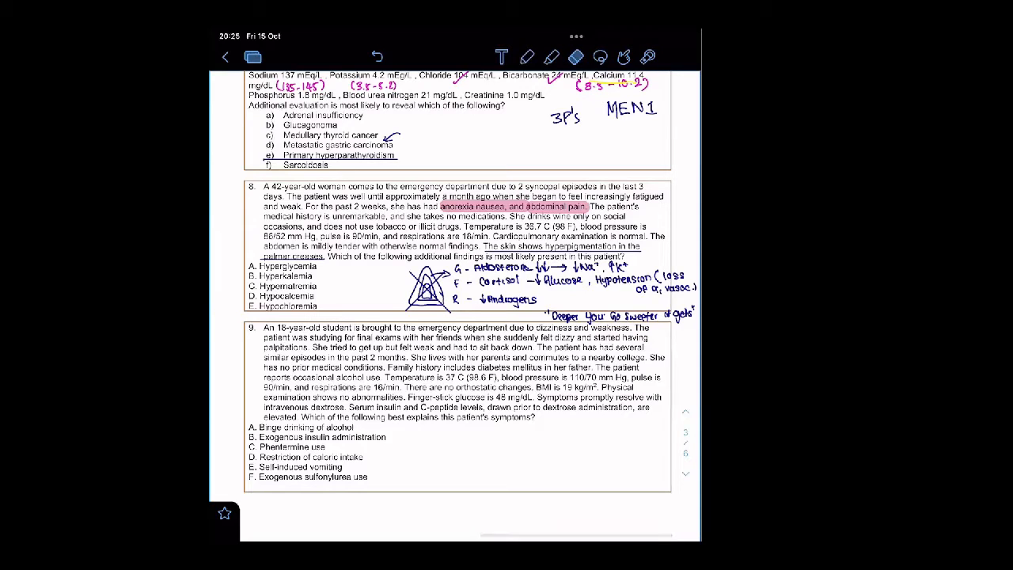
pyautogui.click(526, 57)
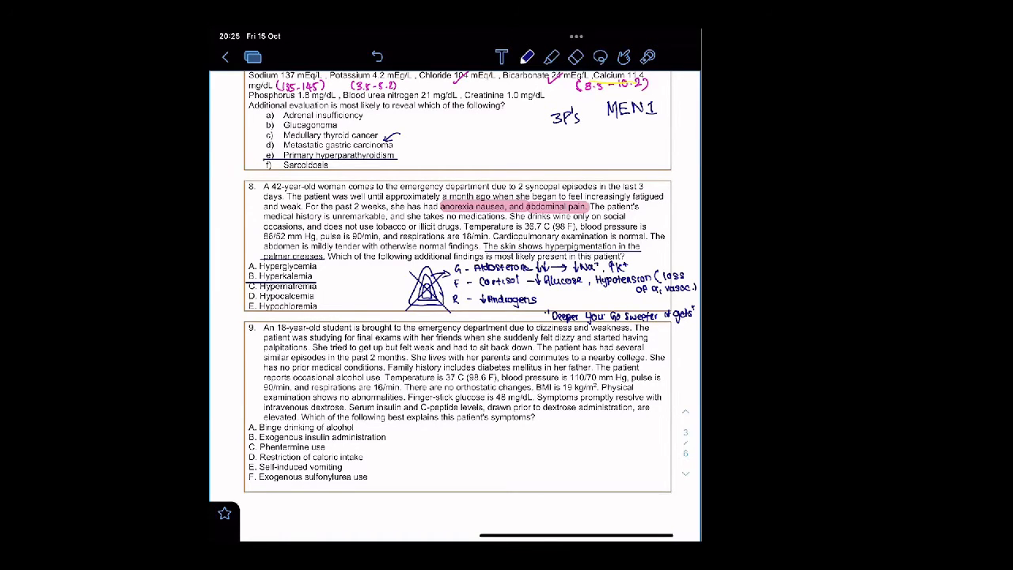
pyautogui.scroll(-3)
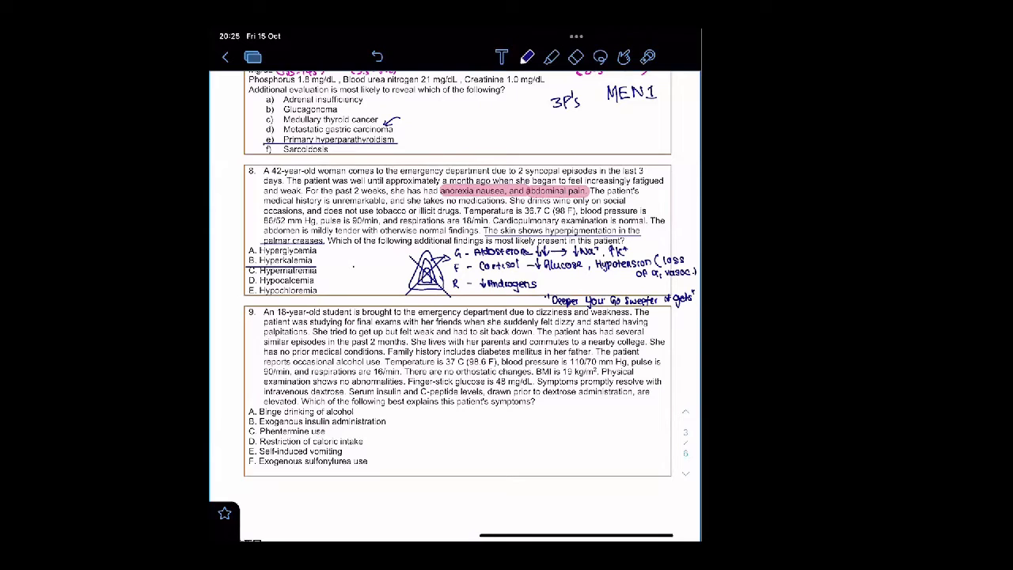
# Handwrite 'ACTH' left of the triangle with an arrow showing it rising into the zones.
pyautogui.write('ACTH')
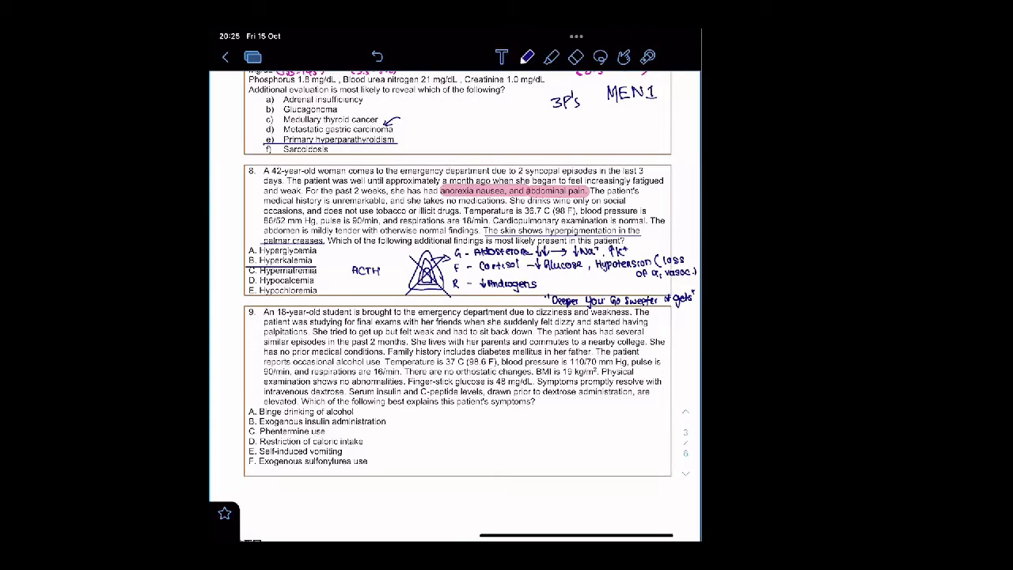
pyautogui.moveTo(388, 269); pyautogui.dragTo(403, 272)
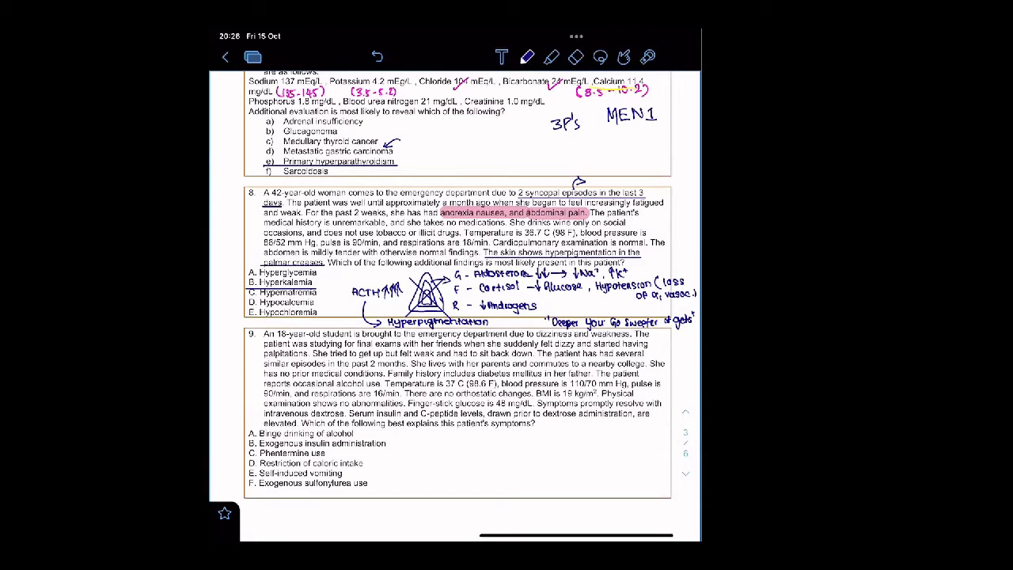
# Underline '2 syncopal episodes' and write 'Hypotension' above question 8 with a linking arrow.
pyautogui.write('Hypr')
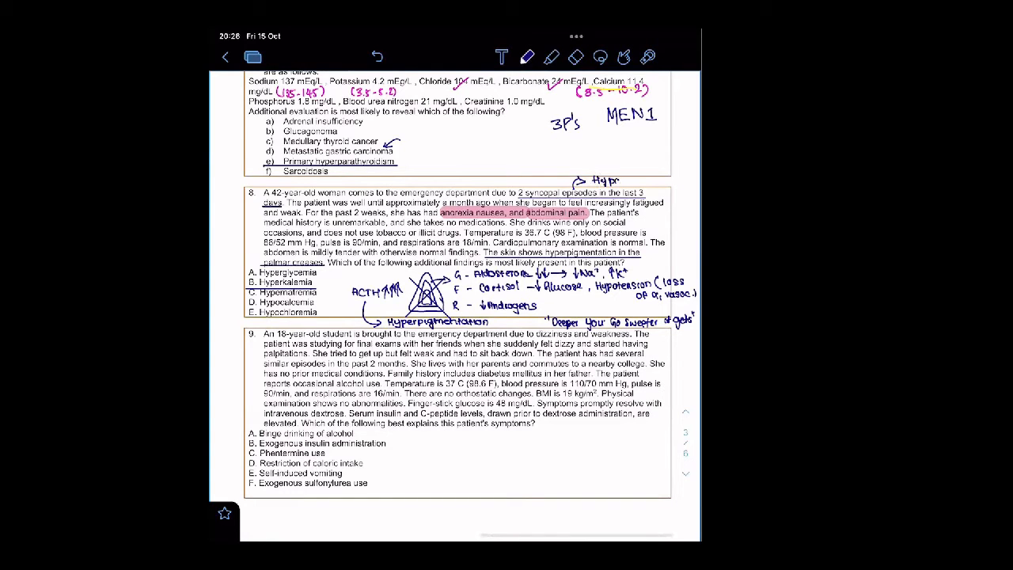
pyautogui.write('Hypotension')
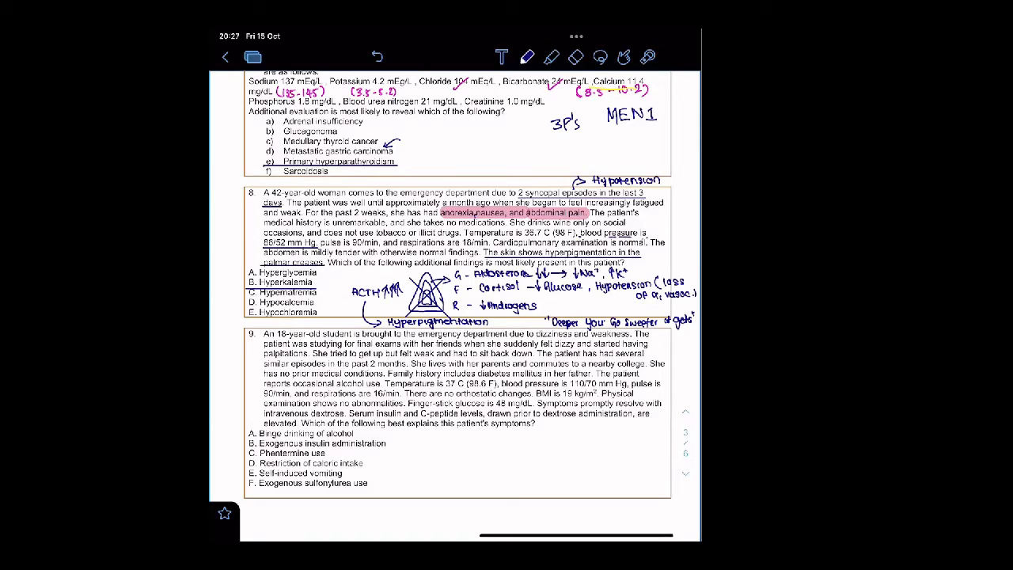
pyautogui.click(576, 57)
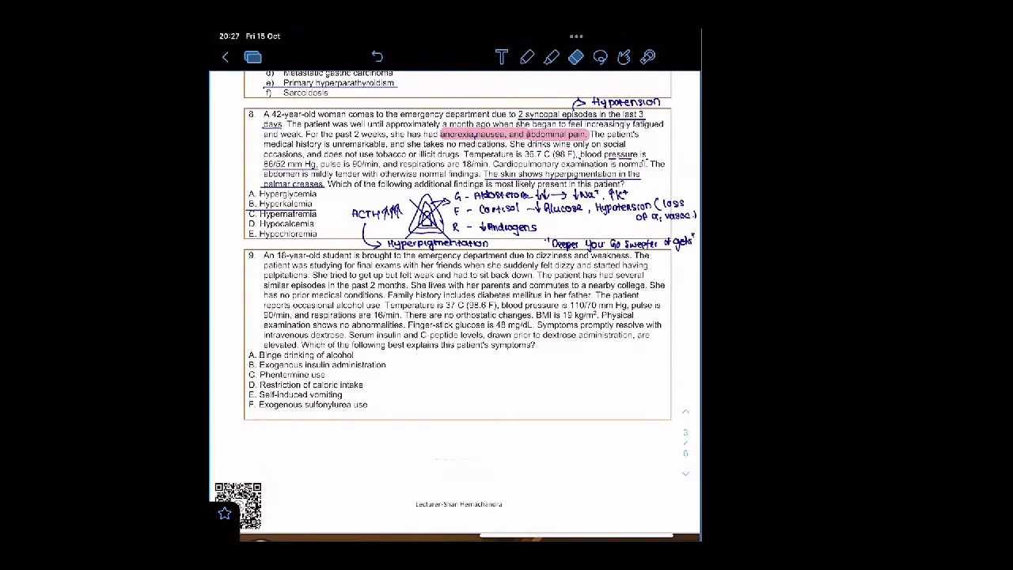
pyautogui.click(551, 57)
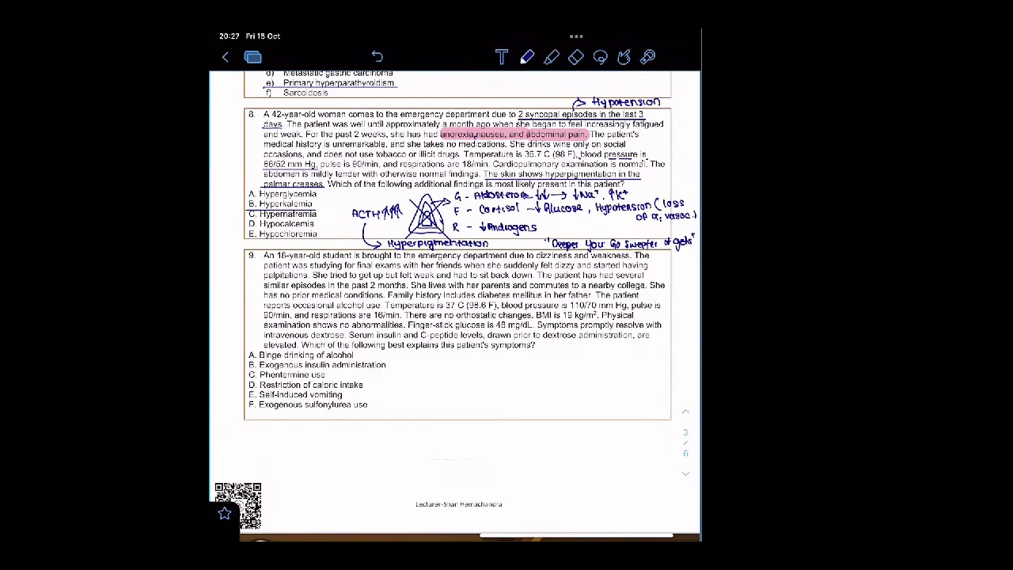